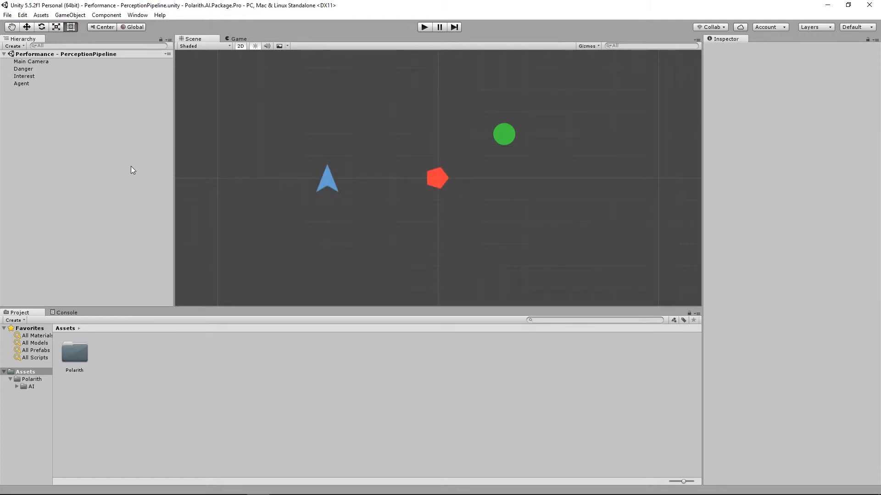
pyautogui.moveTo(202, 186)
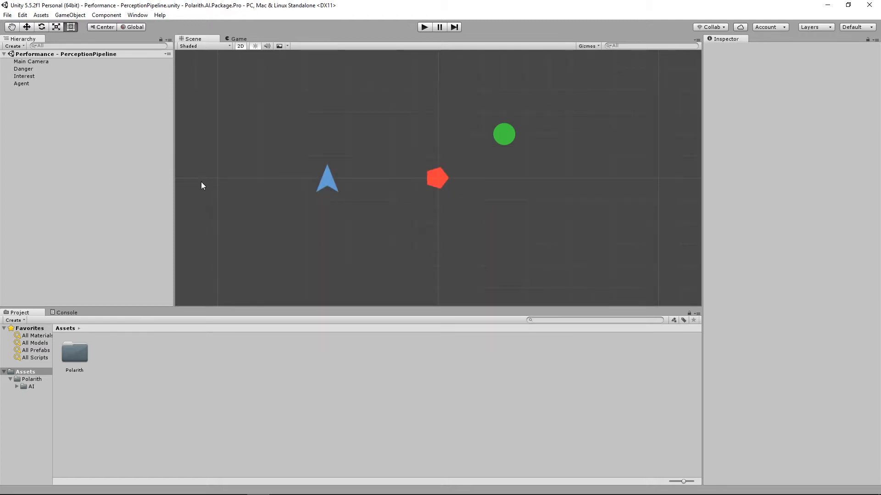
pyautogui.moveTo(494, 137)
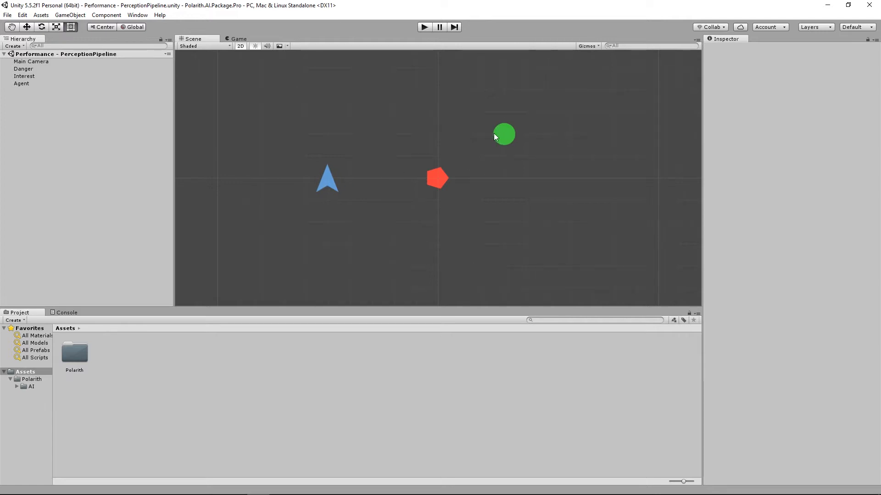
pyautogui.moveTo(348, 180)
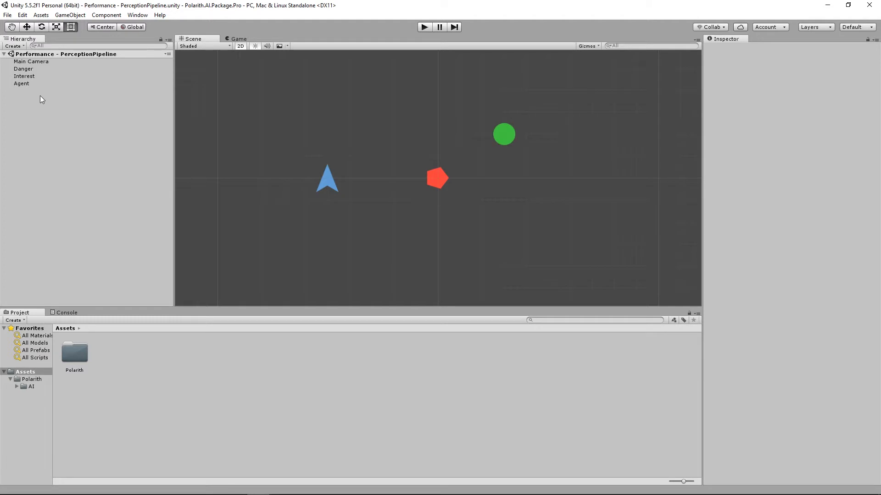
# Select the Agent so its AIM Context and two Seek behaviours show in the Inspector
pyautogui.click(21, 84)
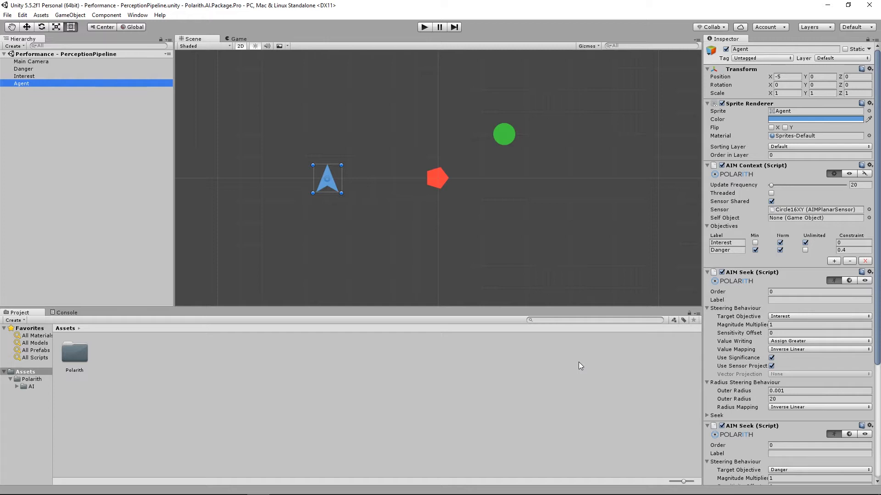
pyautogui.moveTo(665, 356)
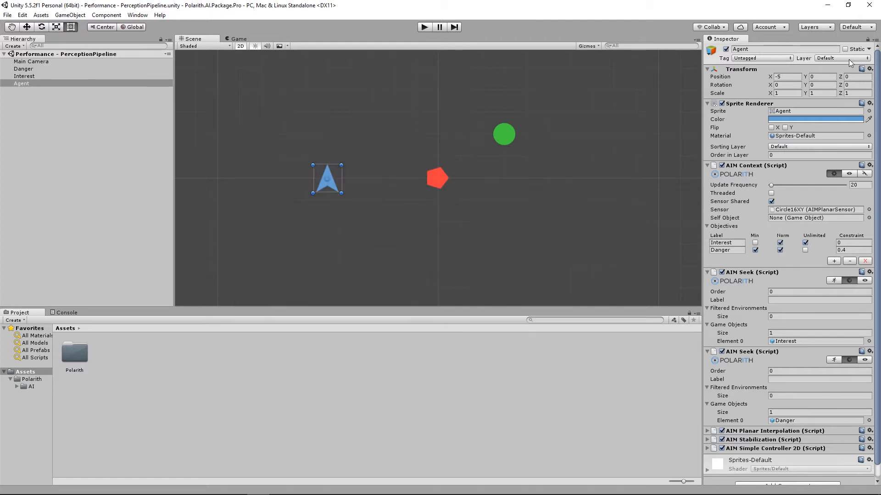
# Deselect the Agent so the Inspector is empty
pyautogui.click(841, 58)
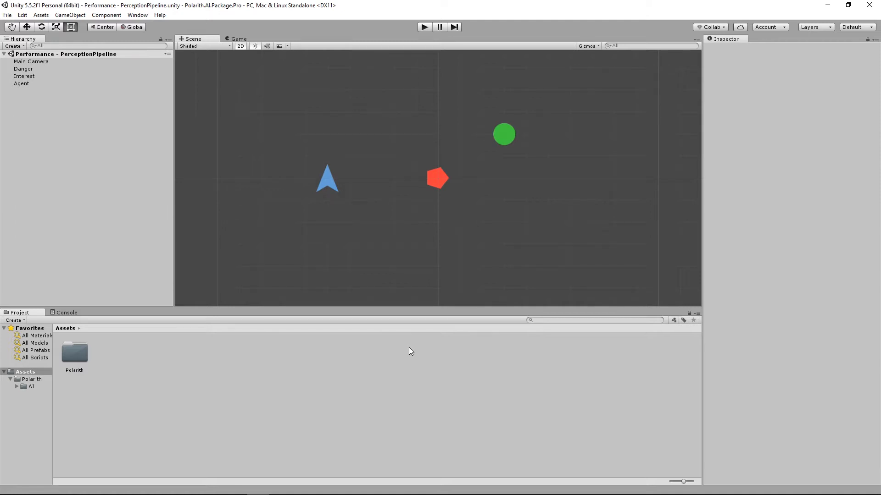
# Reach the Hierarchy context menu with Create Empty ready to choose
pyautogui.click(424, 26)
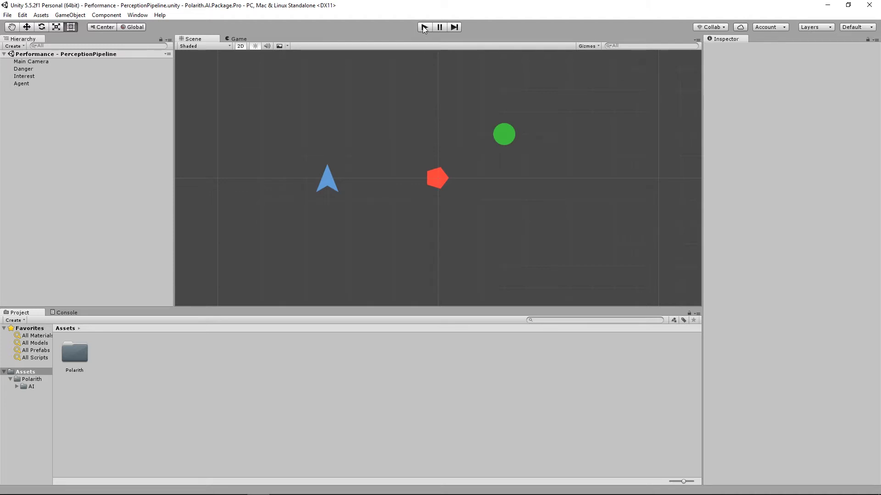
pyautogui.click(422, 27)
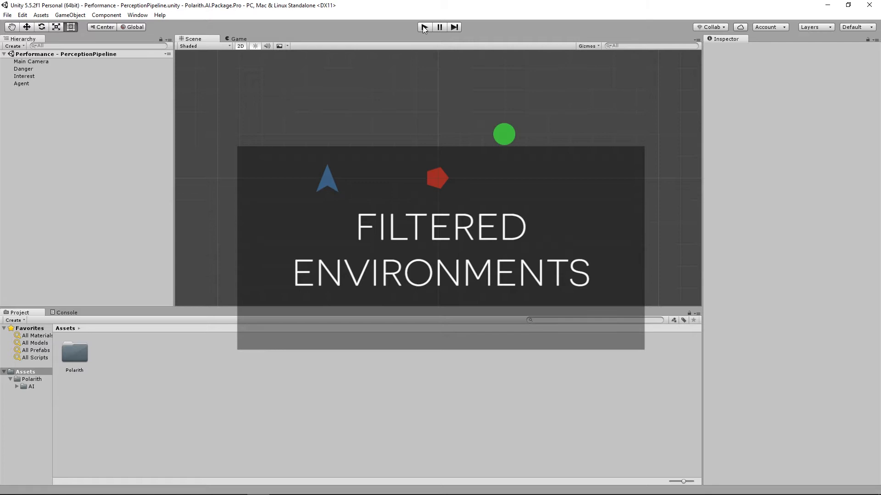
pyautogui.click(423, 27)
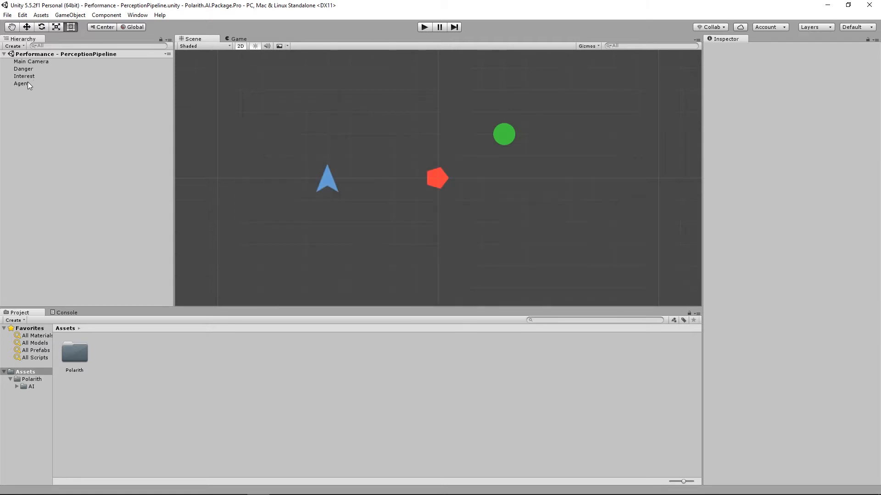
pyautogui.click(21, 83)
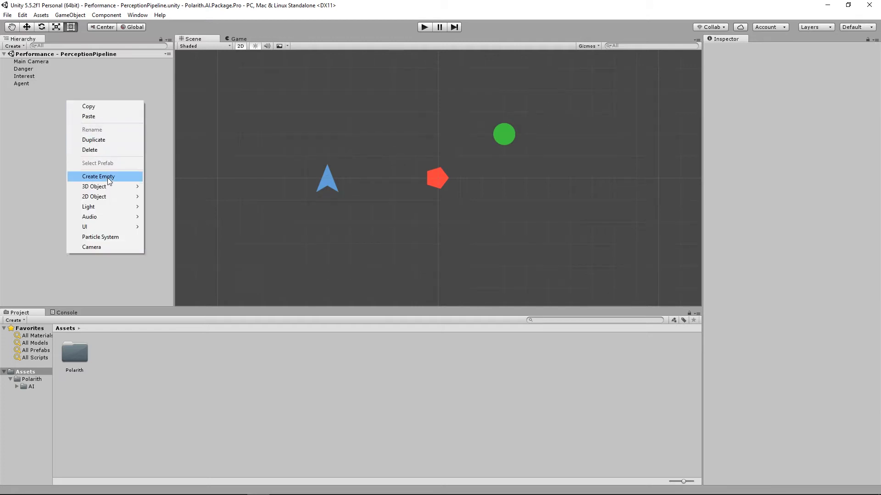
# Create empty objects EnvInterest and EnvDanger, each with an AIM Environment component
pyautogui.click(98, 176)
pyautogui.write('EnvInterest')
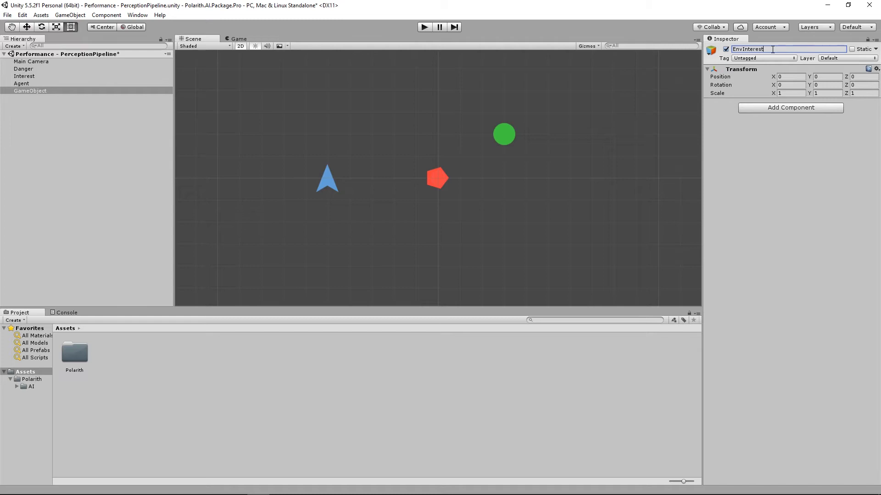
pyautogui.click(790, 107)
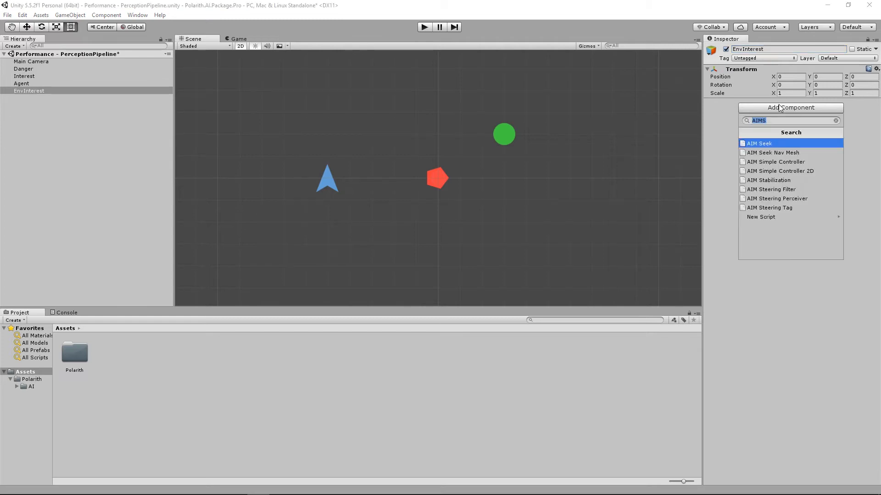
pyautogui.click(758, 143)
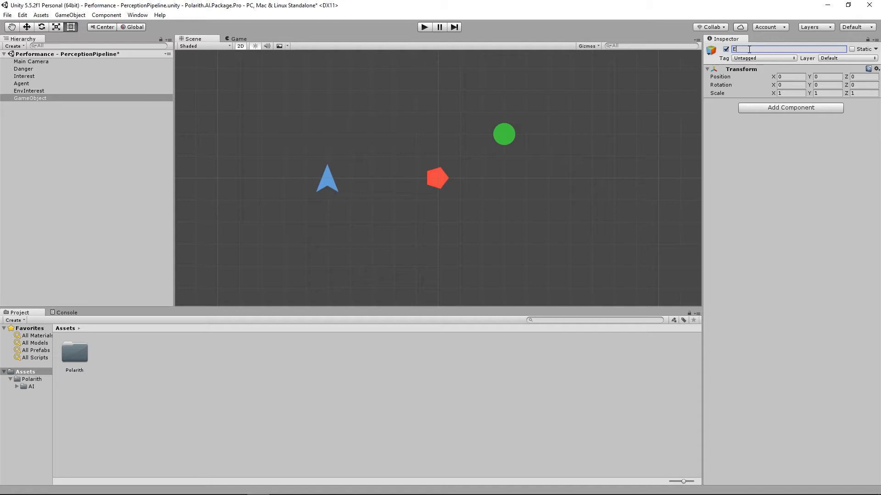
pyautogui.write('EnvDanger')
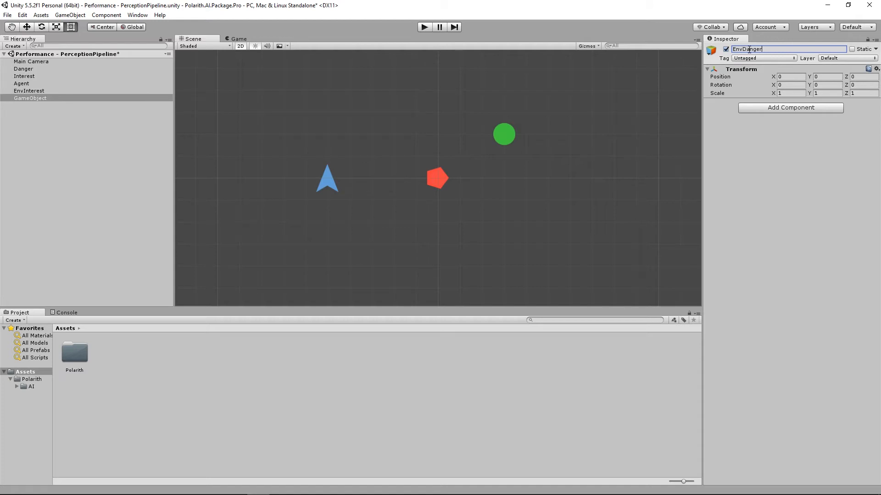
pyautogui.click(790, 107)
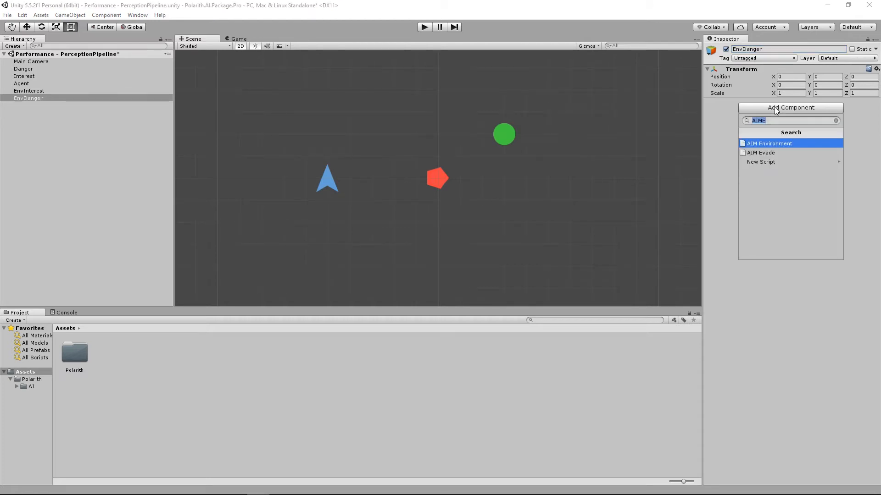
pyautogui.click(769, 143)
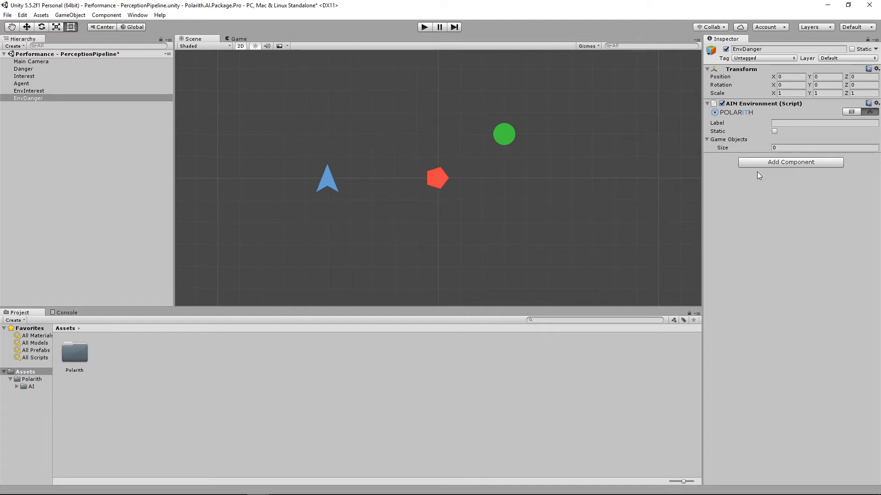
pyautogui.moveTo(842, 122)
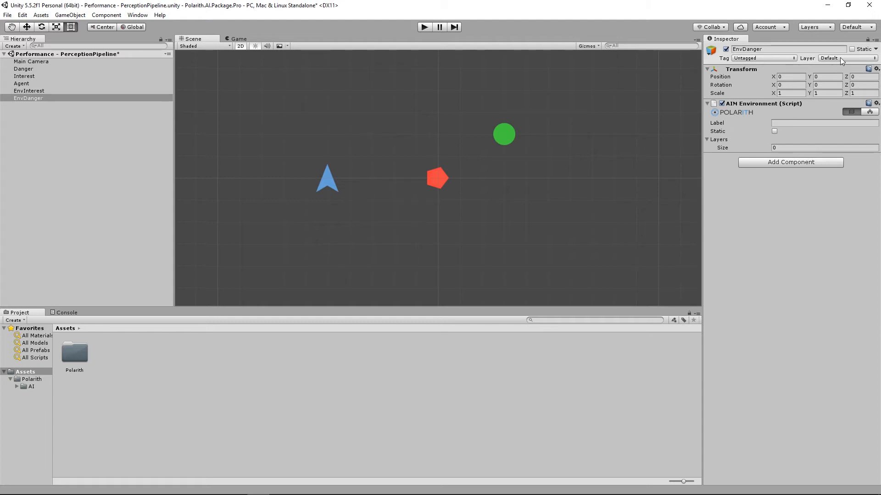
# Define user layers 8 and 9 as Interest and Danger in Tags & Layers
pyautogui.click(854, 59)
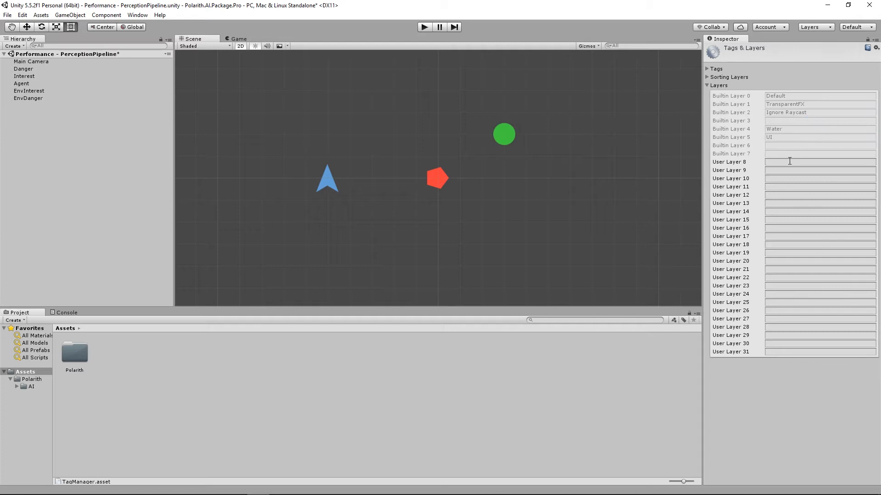
pyautogui.write('Interest')
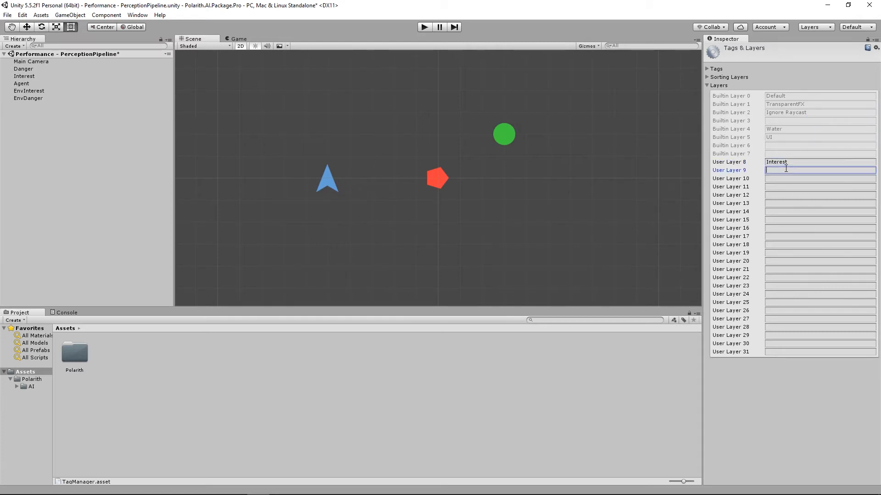
pyautogui.write('Danger')
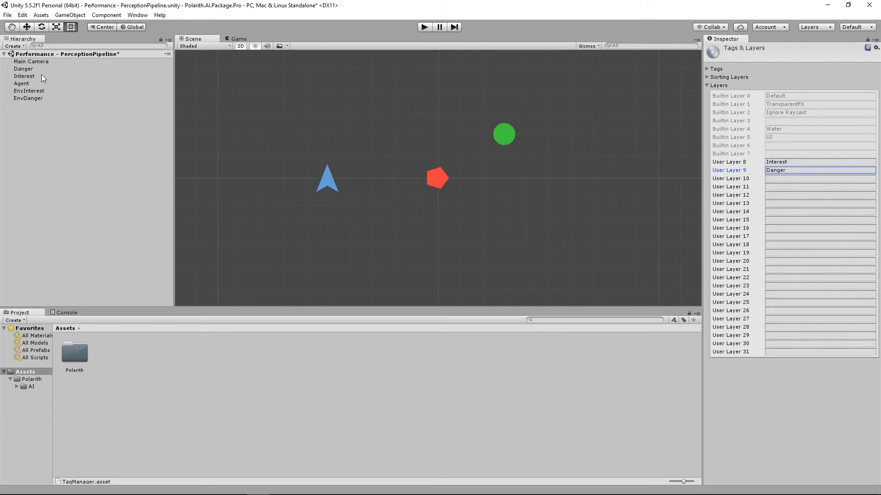
# Put the Interest circle on the Interest layer and the Danger polygon on Danger
pyautogui.click(24, 76)
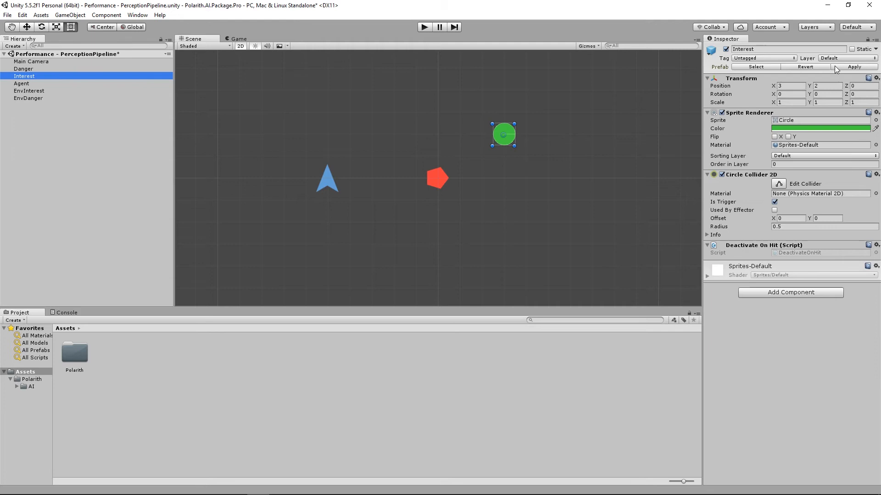
pyautogui.click(844, 58)
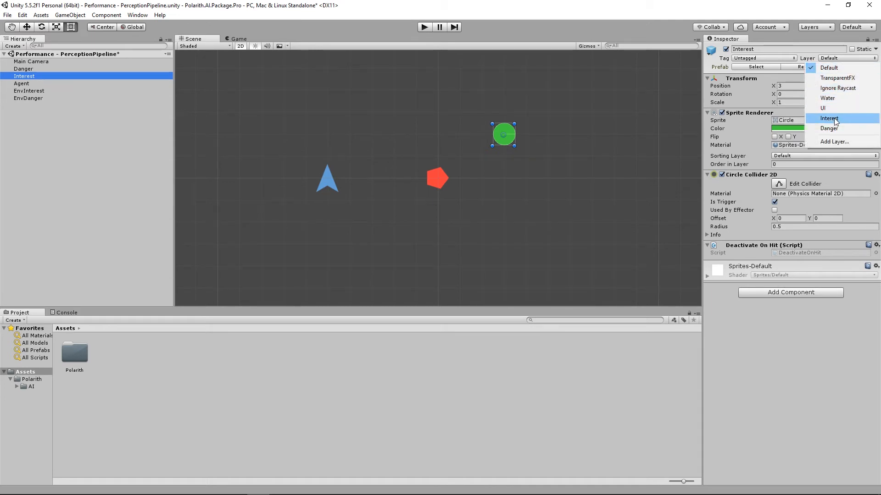
pyautogui.click(829, 118)
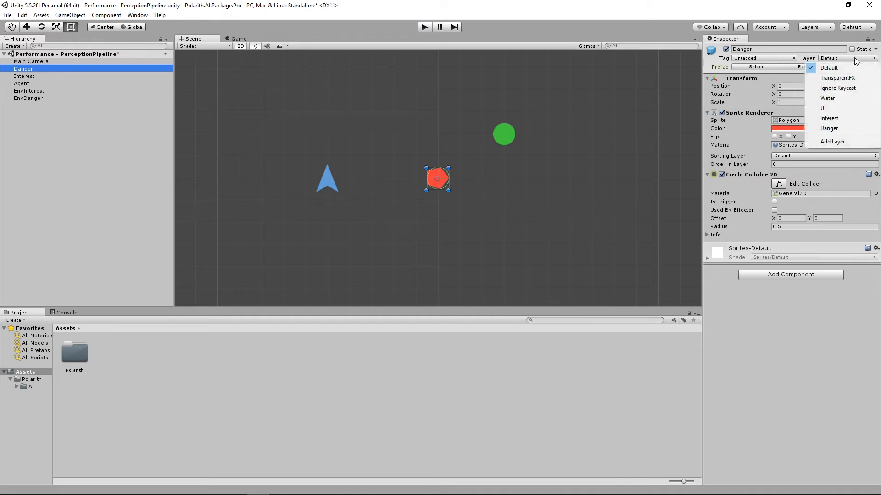
pyautogui.click(828, 129)
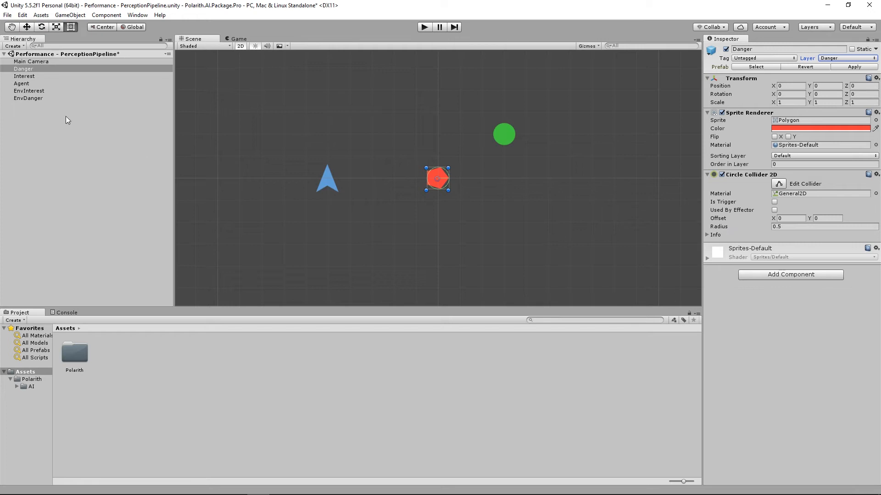
# Make EnvDanger cover one layer, Danger, with label Danger
pyautogui.click(28, 91)
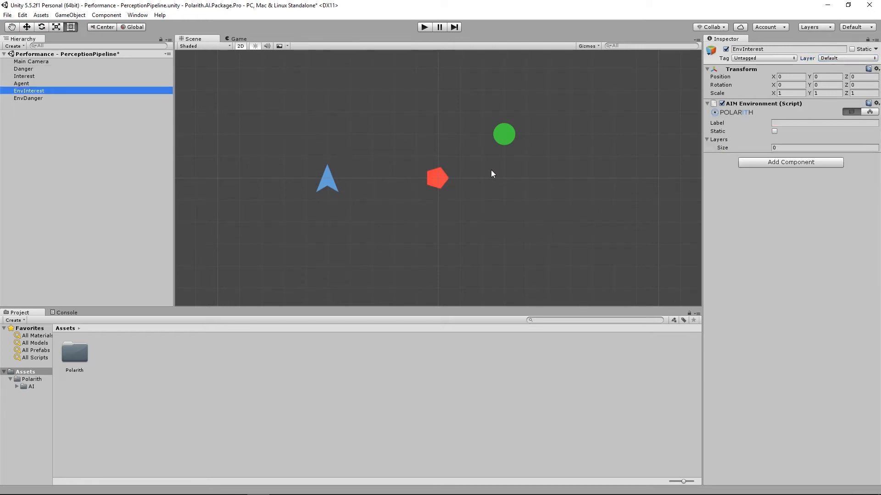
pyautogui.moveTo(792, 218)
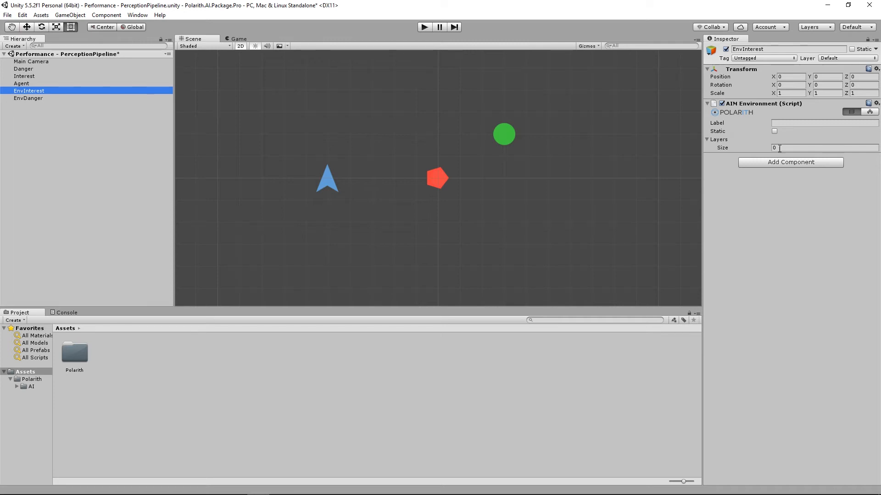
pyautogui.write('1')
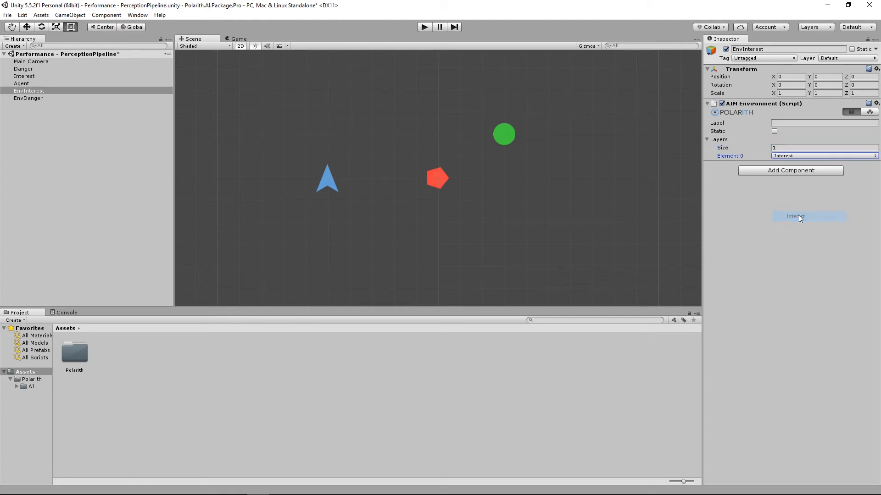
pyautogui.click(28, 98)
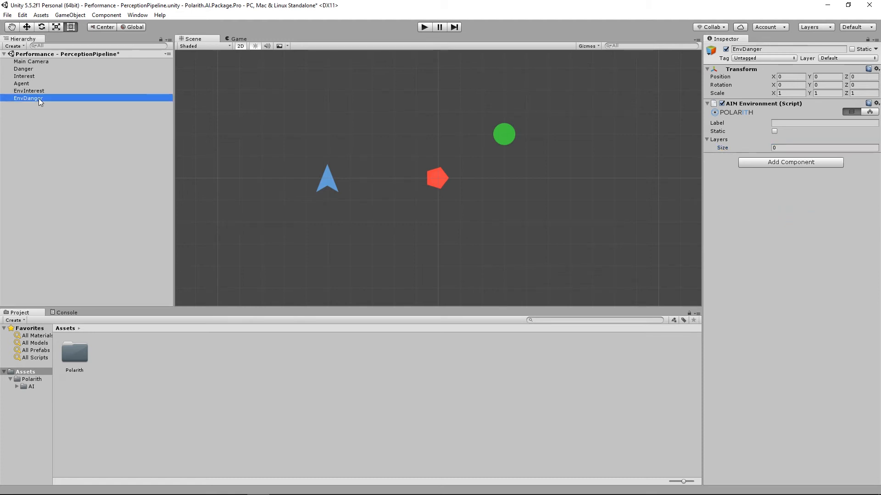
pyautogui.click(824, 147)
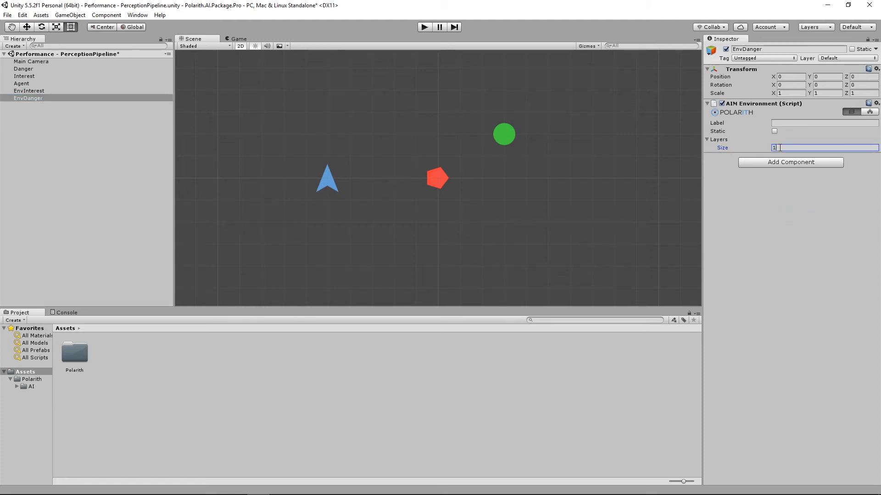
pyautogui.click(823, 156)
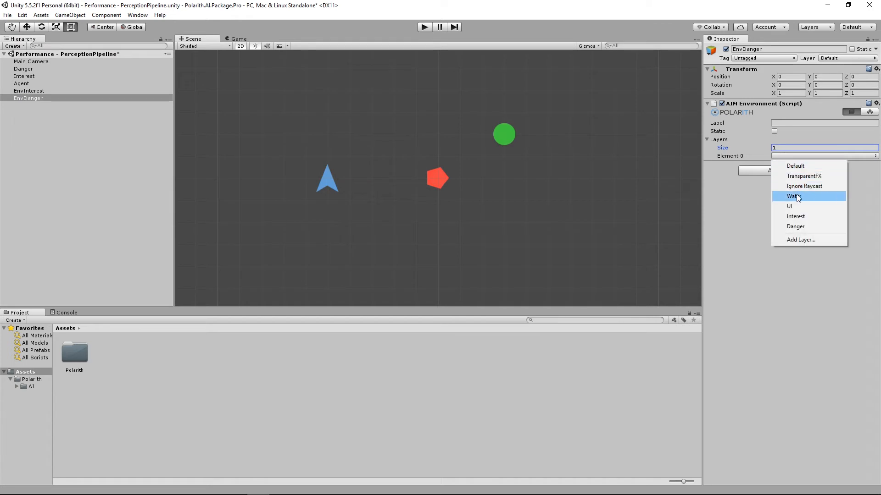
pyautogui.click(795, 226)
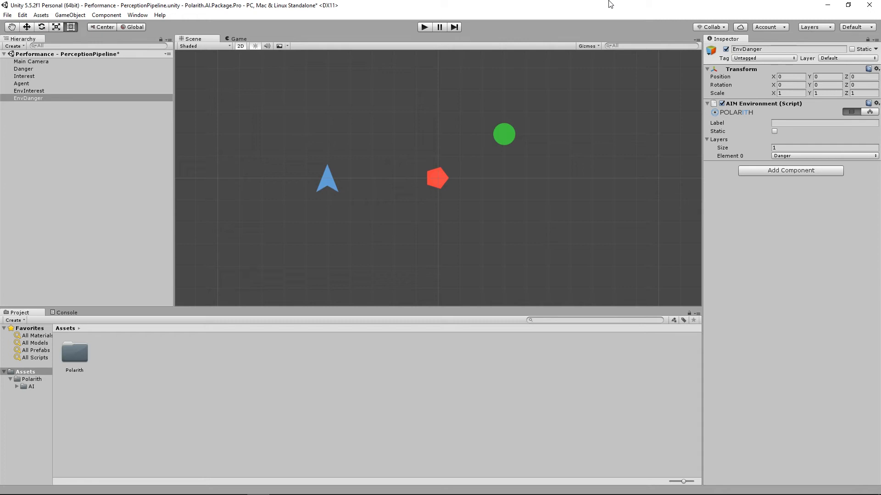
pyautogui.click(822, 122)
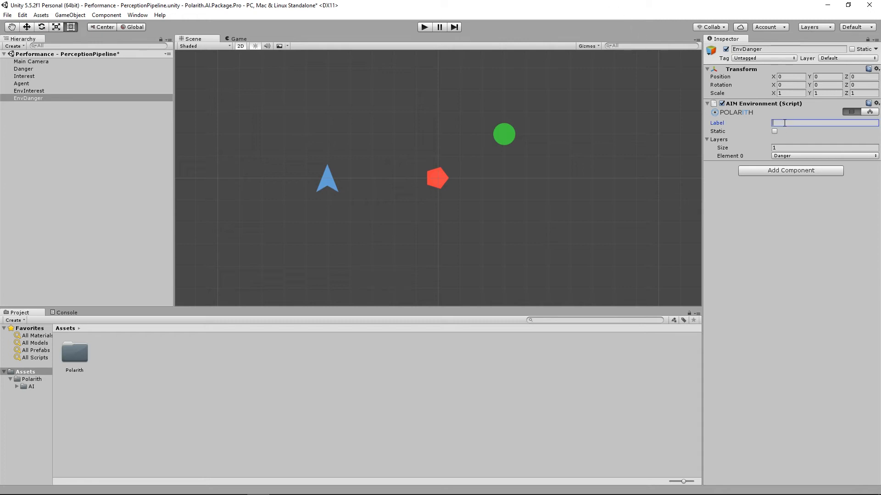
pyautogui.write('Danger')
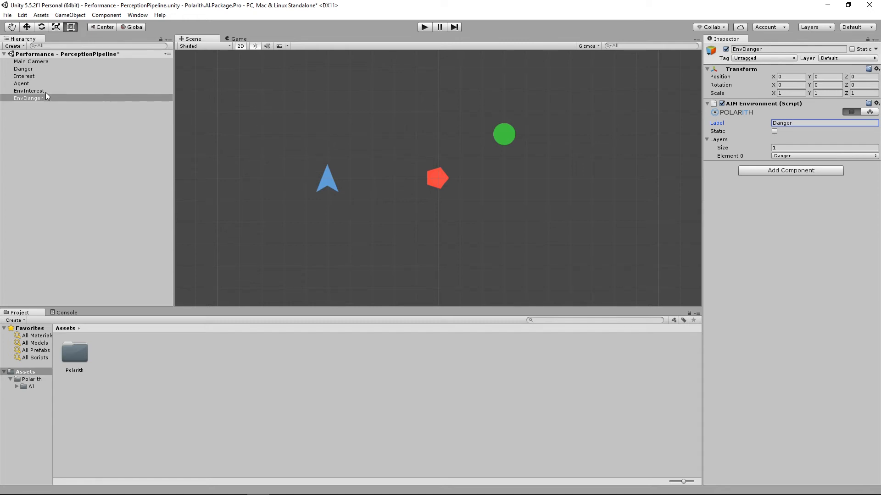
# Give EnvInterest the Interest layer and label Interest
pyautogui.click(28, 91)
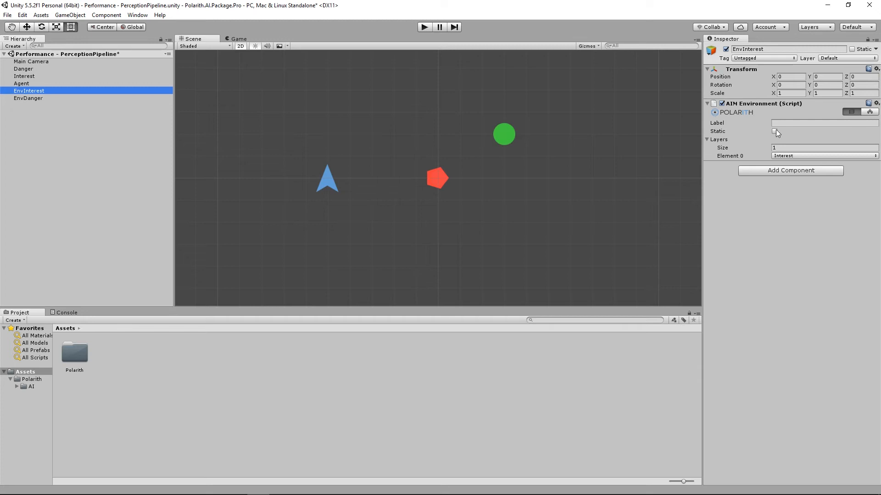
pyautogui.write('Inter')
pyautogui.write('P')
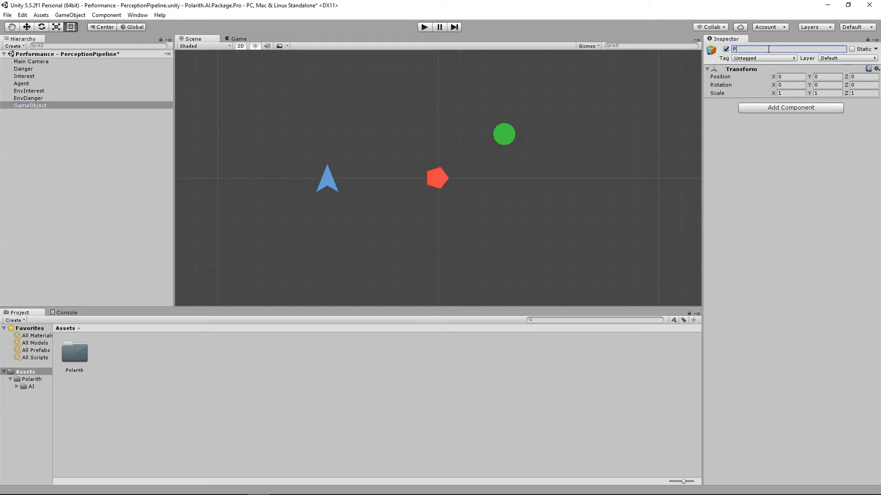
# Name the object Perceiver and add an AIM Steering Perceiver with 2 environments, EnvInterest and EnvDanger
pyautogui.write('erceive')
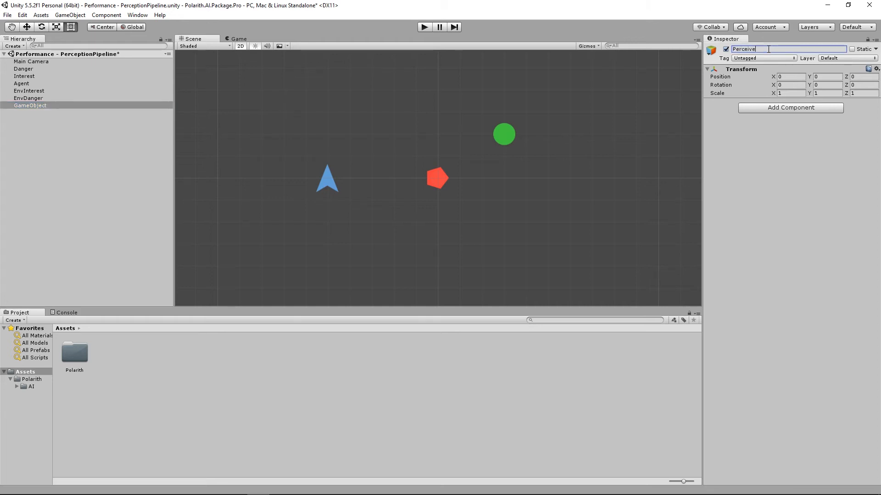
pyautogui.click(790, 107)
pyautogui.write('AIMSt')
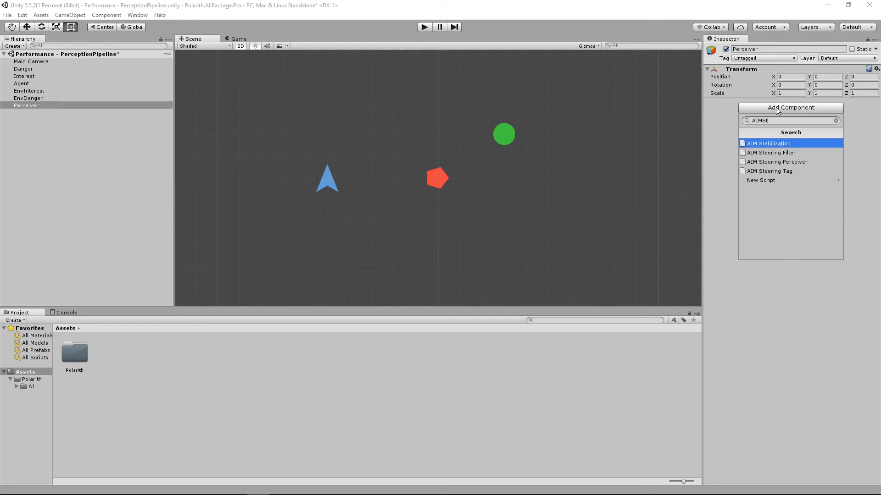
pyautogui.click(778, 162)
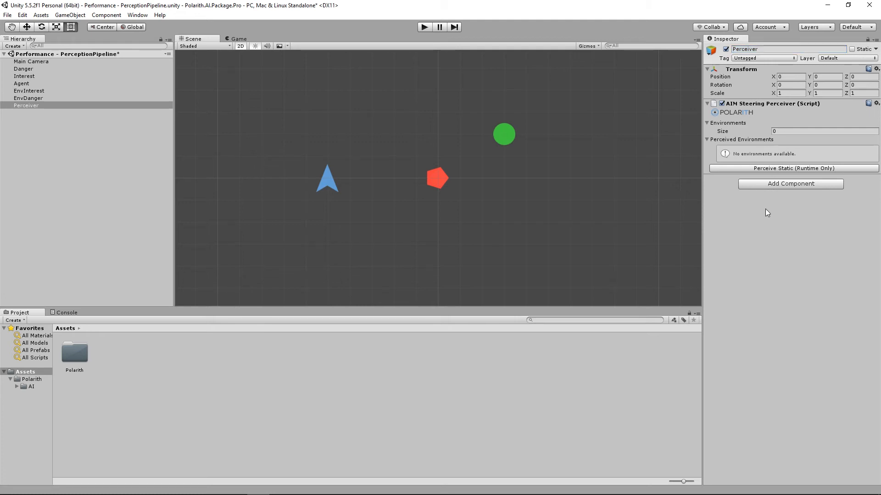
pyautogui.moveTo(759, 209)
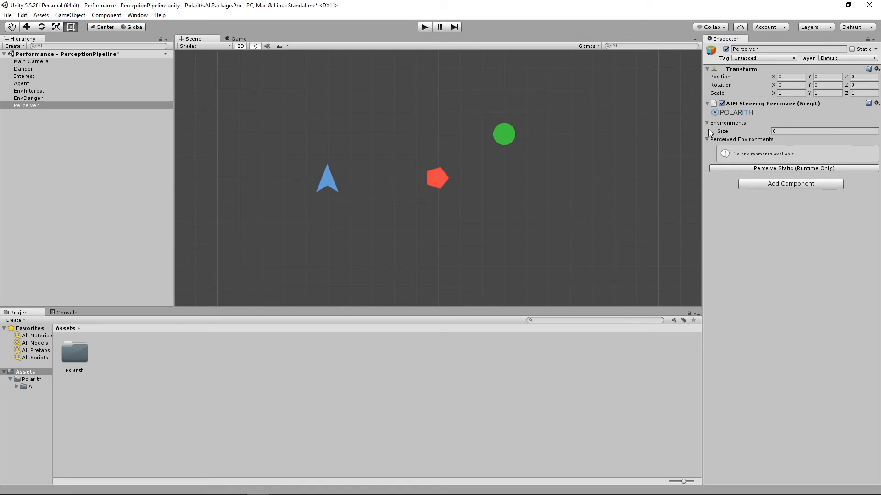
pyautogui.moveTo(744, 138)
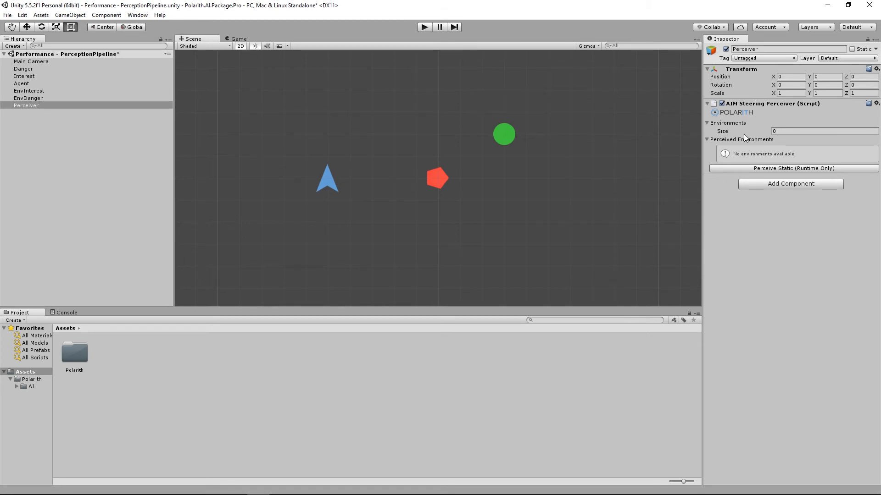
pyautogui.write('2')
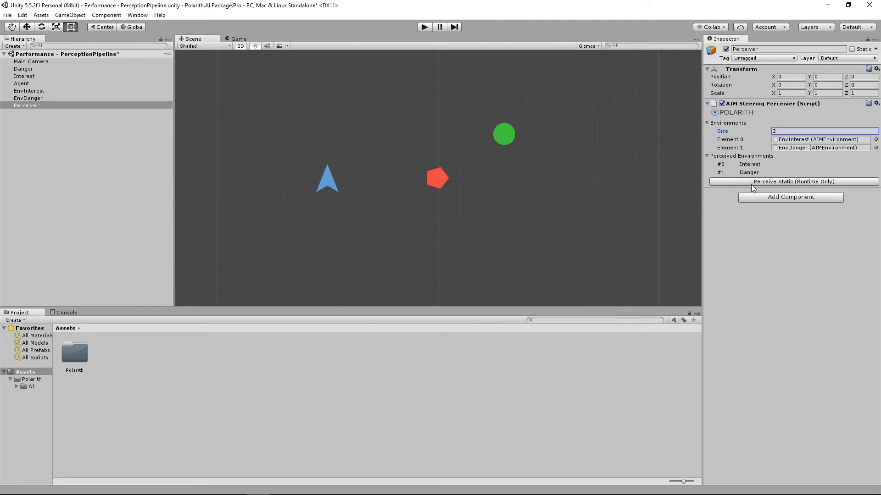
pyautogui.moveTo(747, 211)
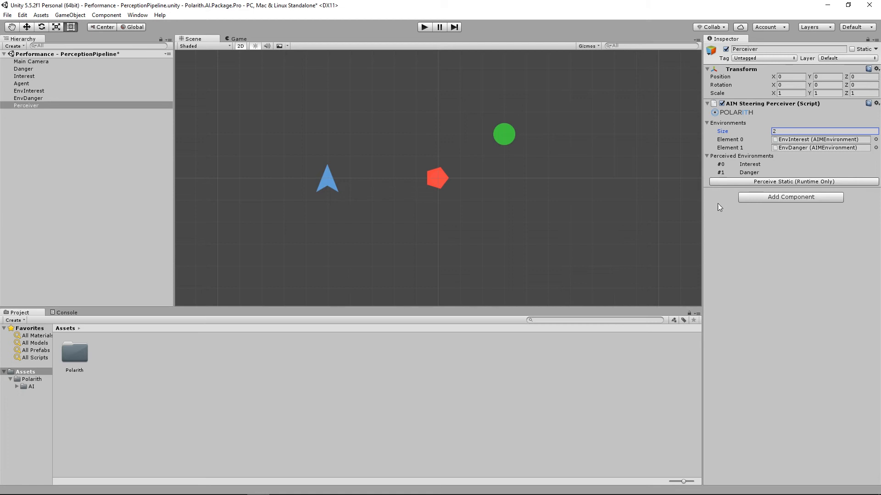
# Add an AIM Steering Filter using the Perceiver and feed the Seeks from Interest and Danger
pyautogui.click(21, 83)
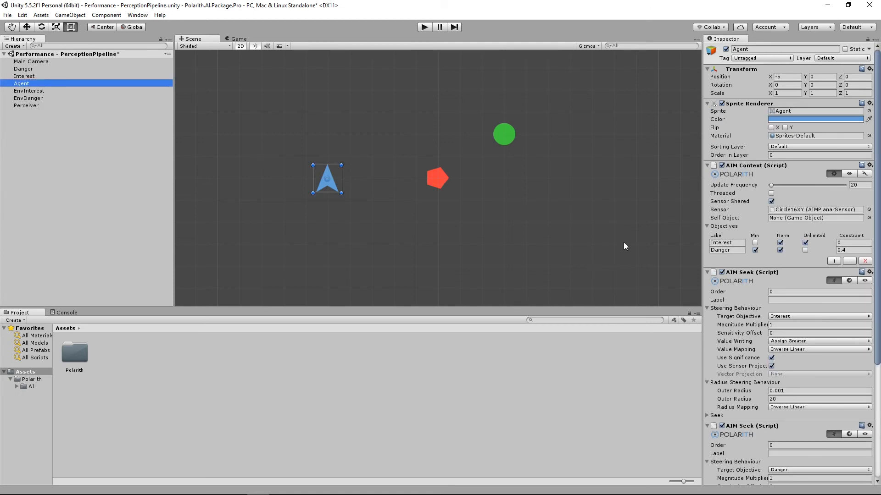
pyautogui.scroll(-3)
pyautogui.write('AIMSt')
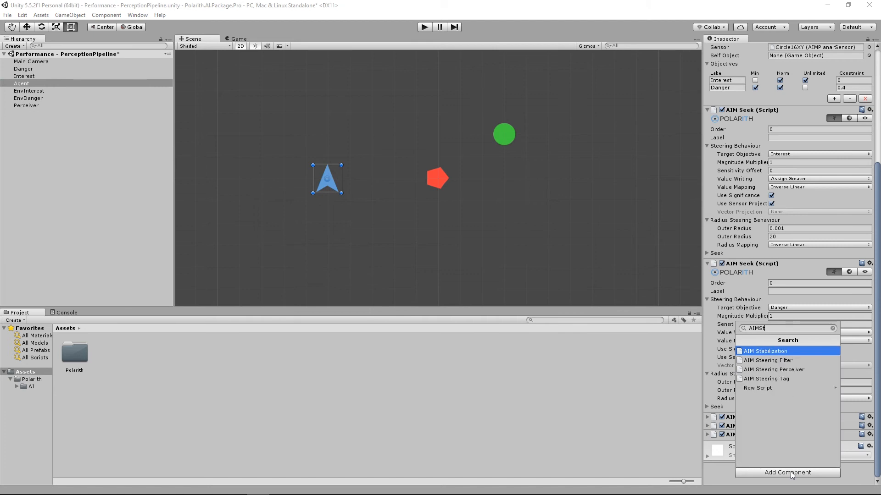
pyautogui.click(770, 359)
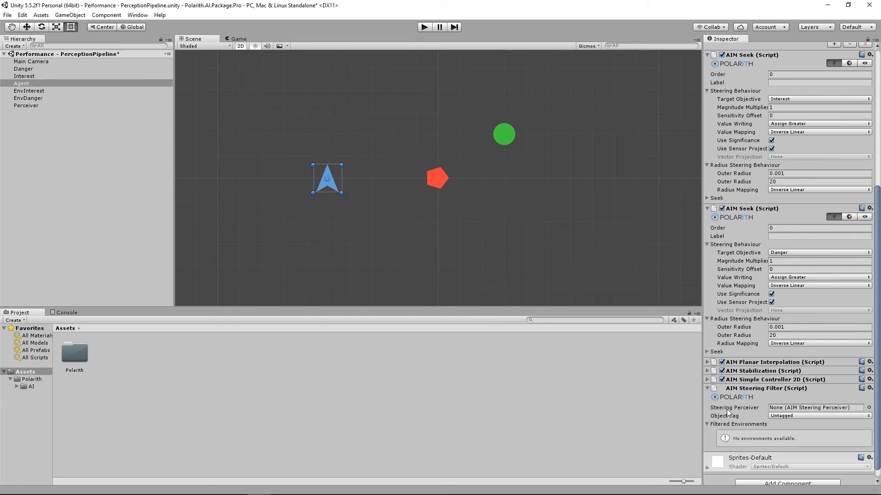
pyautogui.moveTo(634, 315)
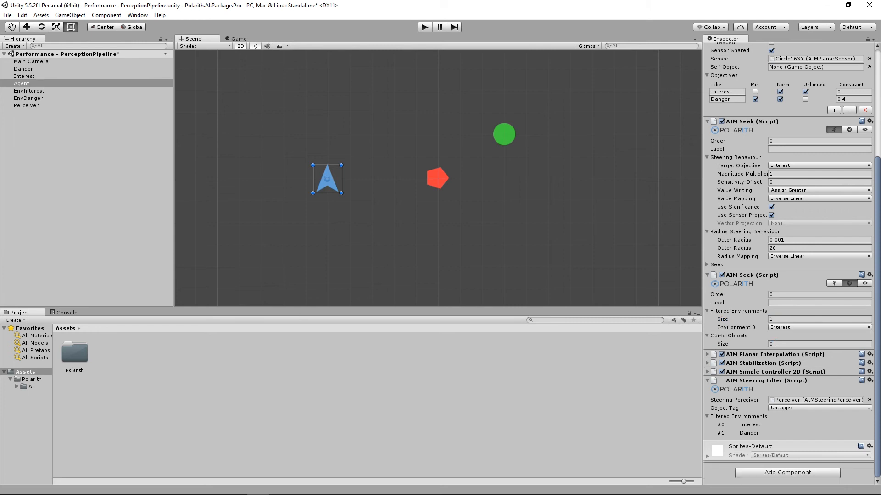
pyautogui.click(818, 326)
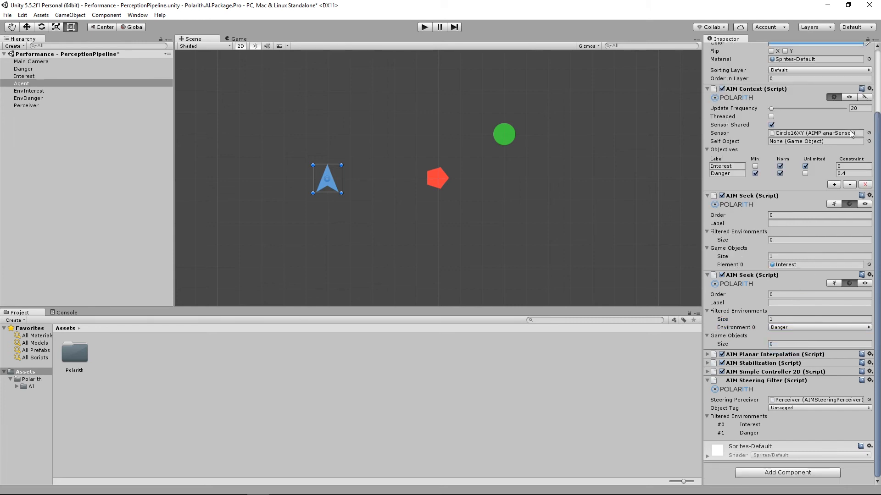
pyautogui.click(797, 257)
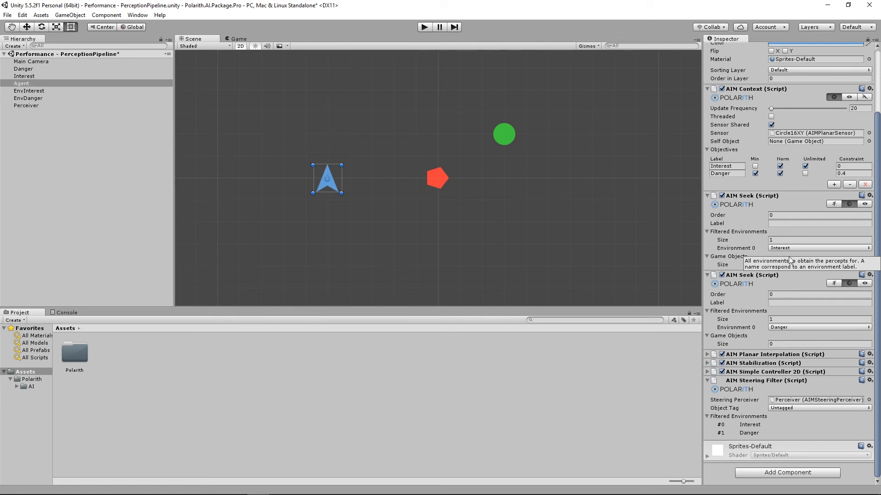
pyautogui.moveTo(789, 272)
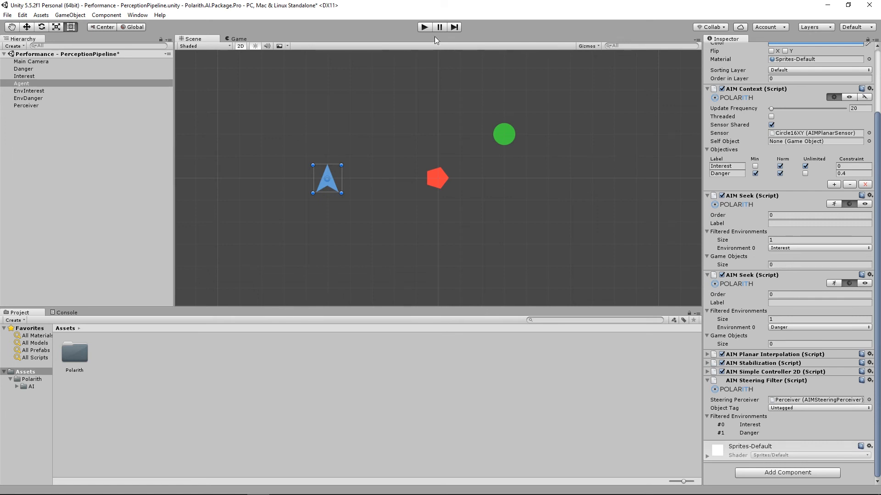
# Duplicate Interest and Danger objects and scatter the copies around the scene
pyautogui.click(424, 27)
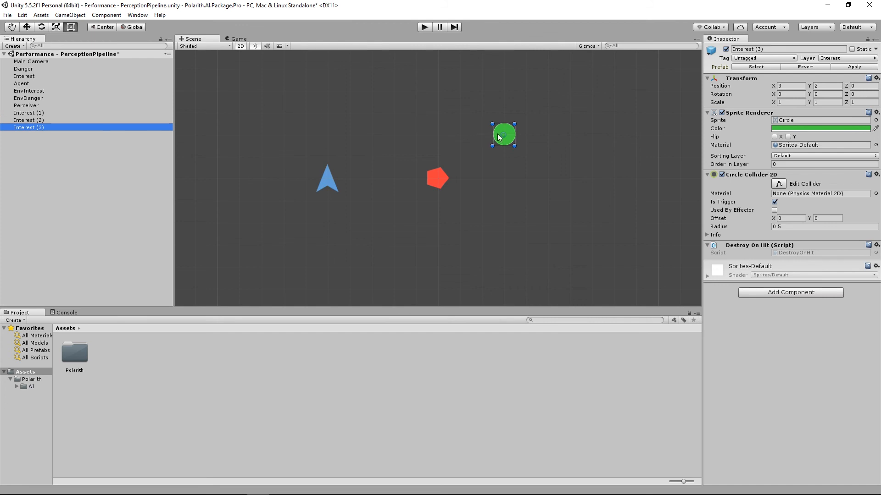
pyautogui.moveTo(504, 135); pyautogui.dragTo(246, 90)
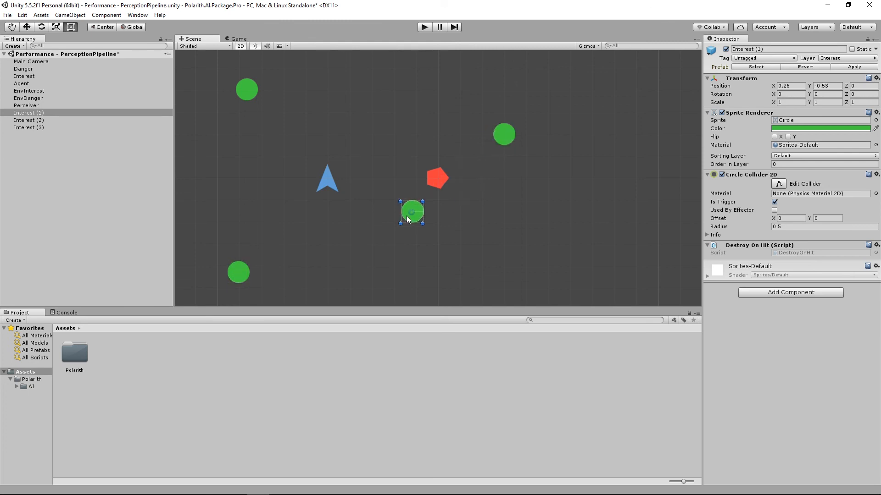
pyautogui.moveTo(412, 212); pyautogui.dragTo(383, 265)
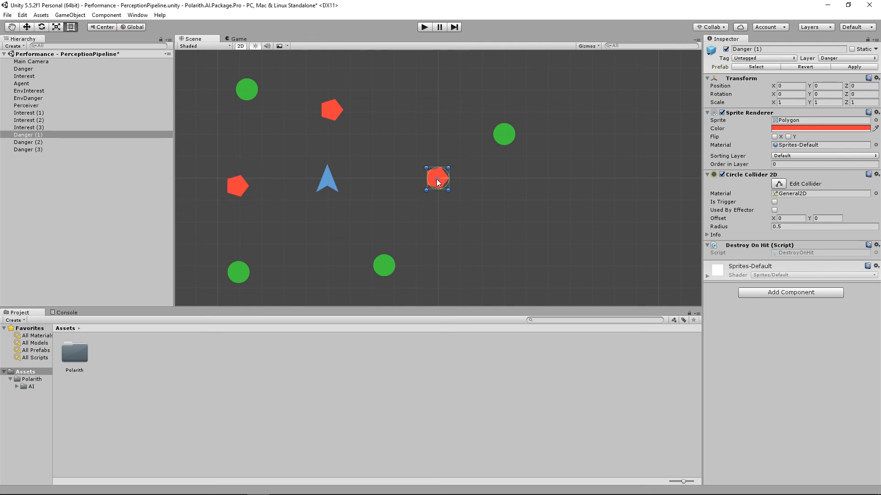
pyautogui.moveTo(437, 179); pyautogui.dragTo(397, 218)
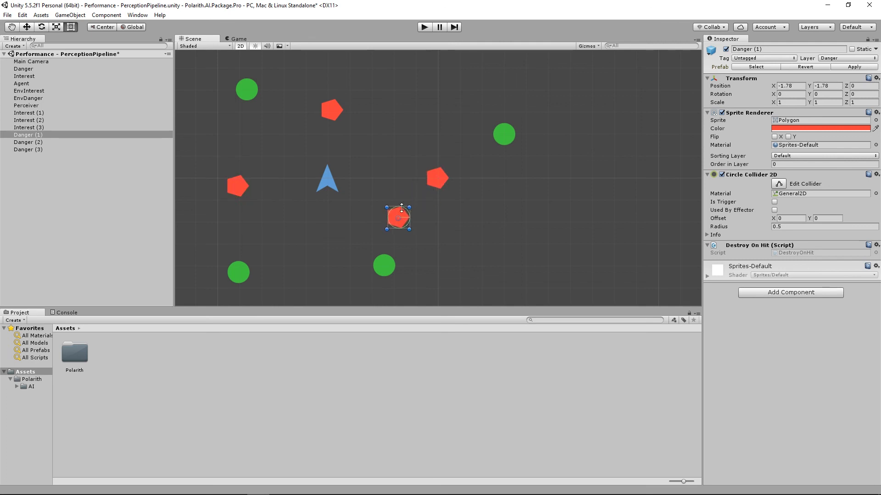
# Enter play mode so the agent steers among the Interest and Danger objects
pyautogui.click(424, 27)
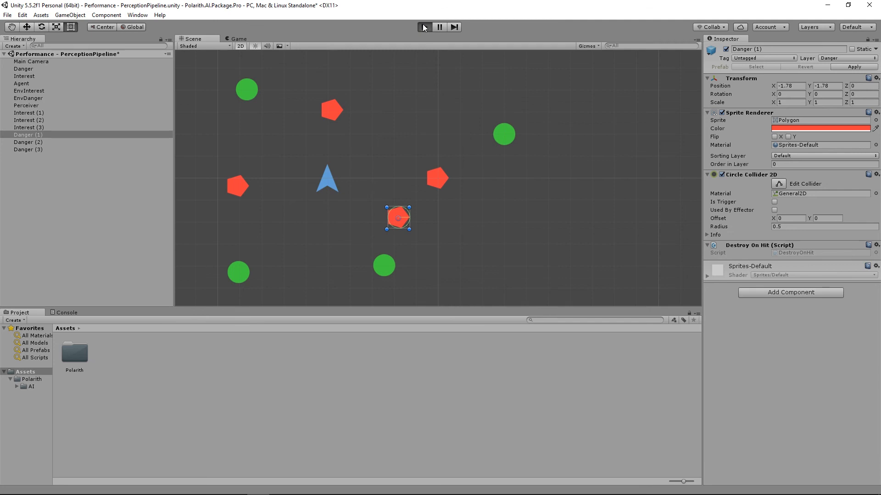
pyautogui.click(236, 39)
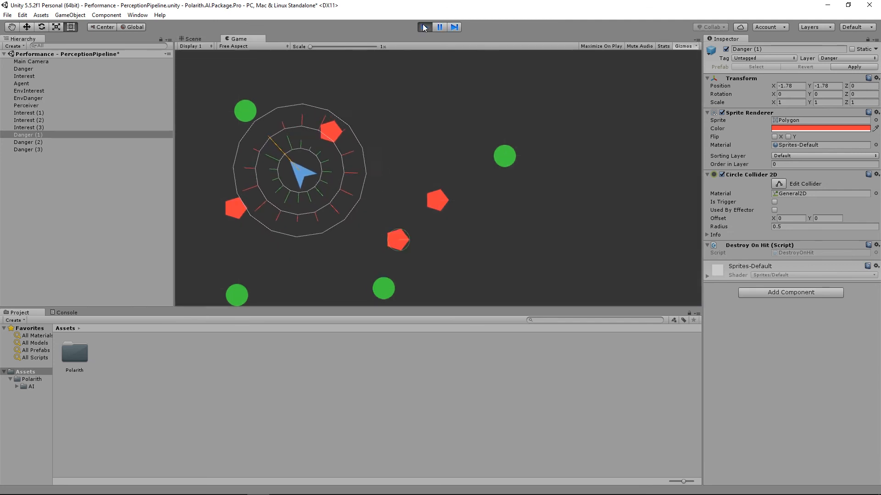